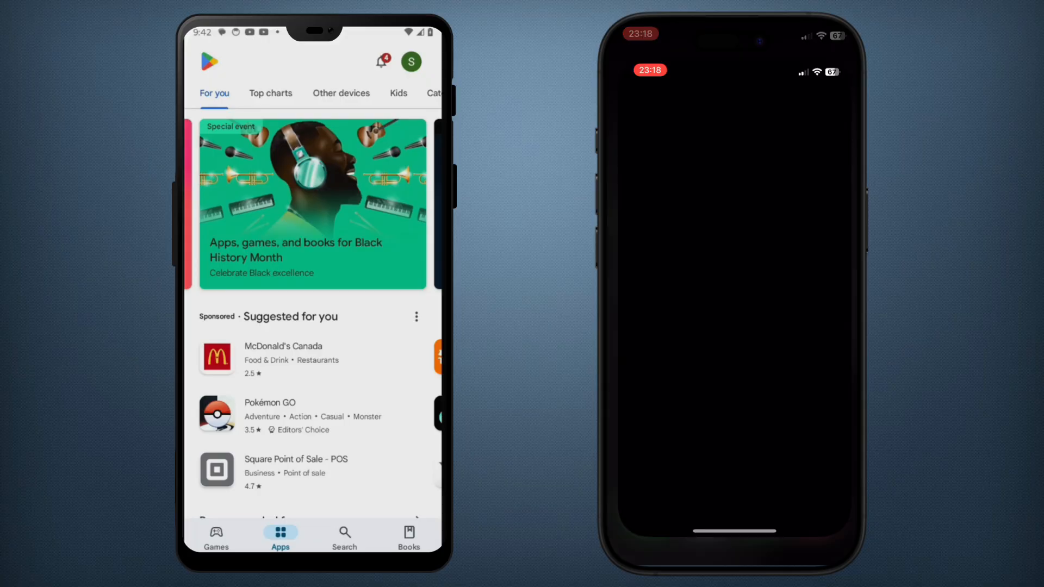
Search Google Play and the App Store for 'iriun 4k webcam', finding Iriun Webcam already installed on Android
left_click(345, 536)
type("iriu")
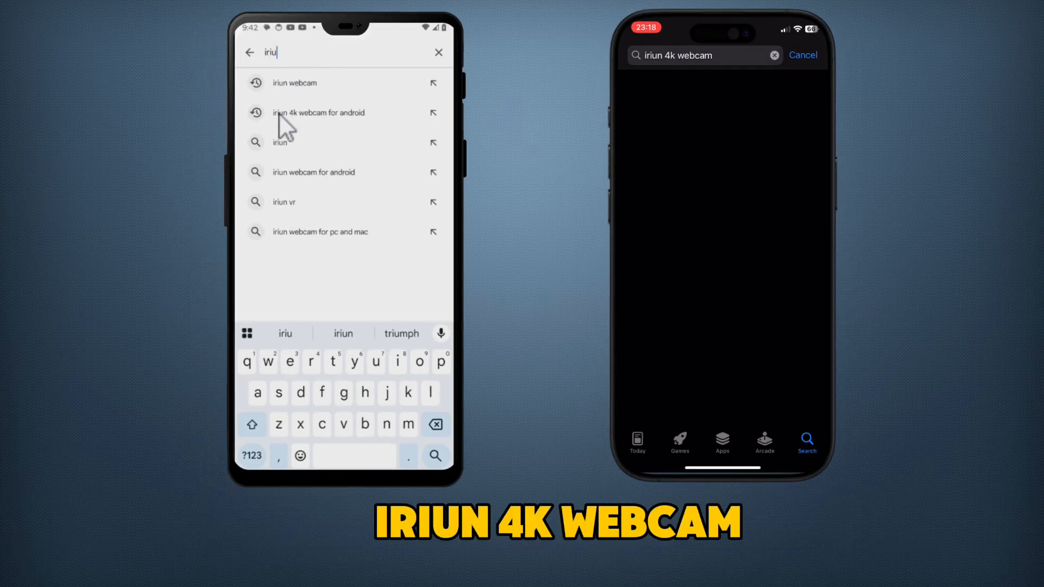
left_click(318, 112)
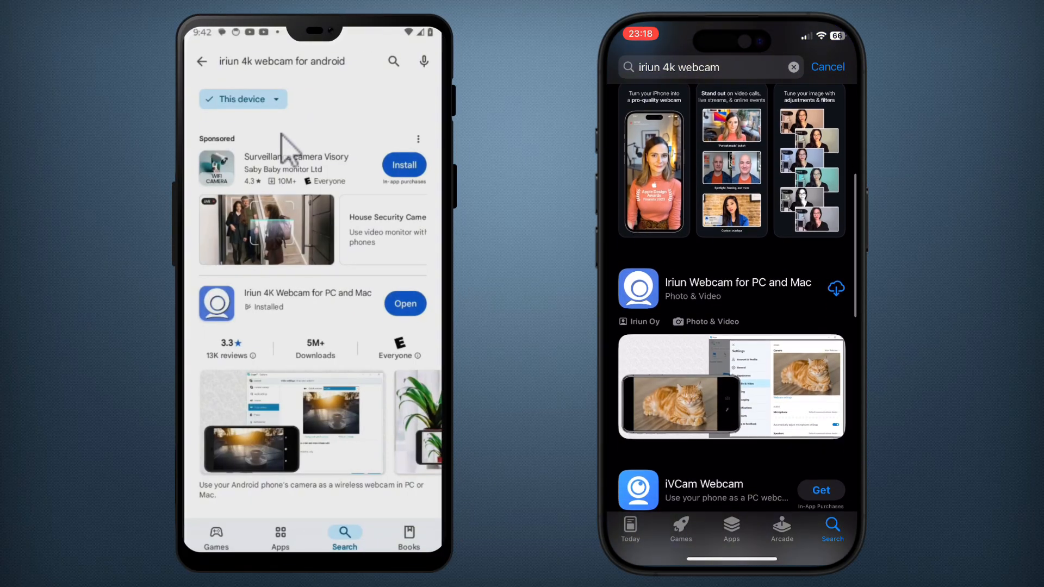
left_click(714, 287)
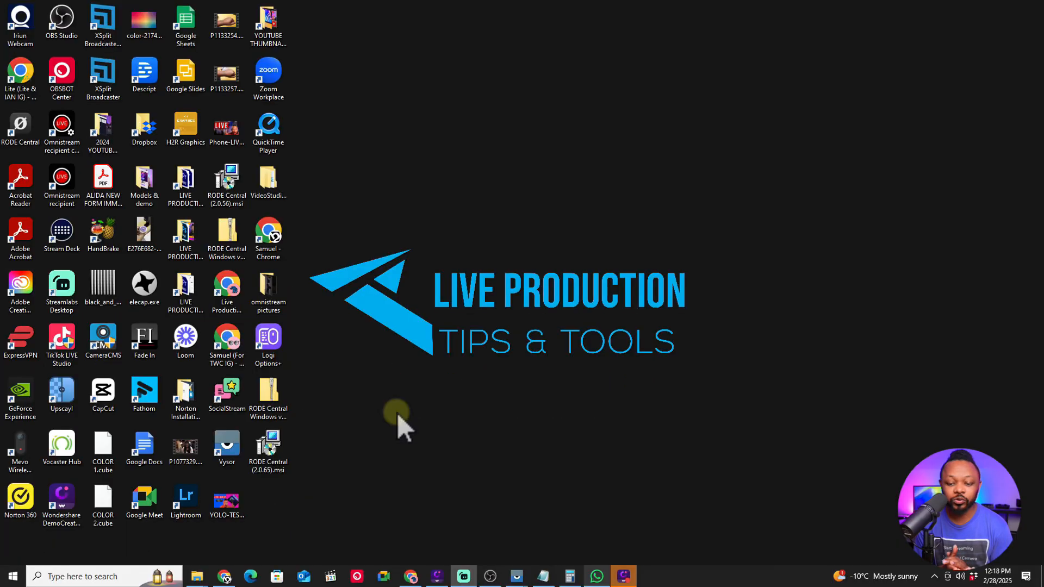
mouse_move(424, 515)
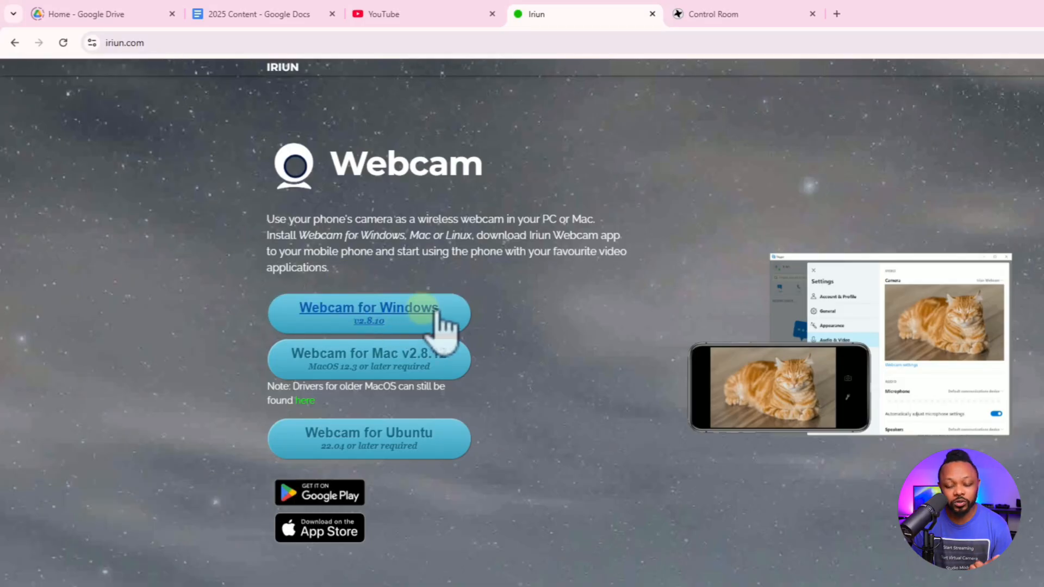
Download Iriun Webcam for Windows from iriun.com and accept the installer's license agreement
left_click(974, 46)
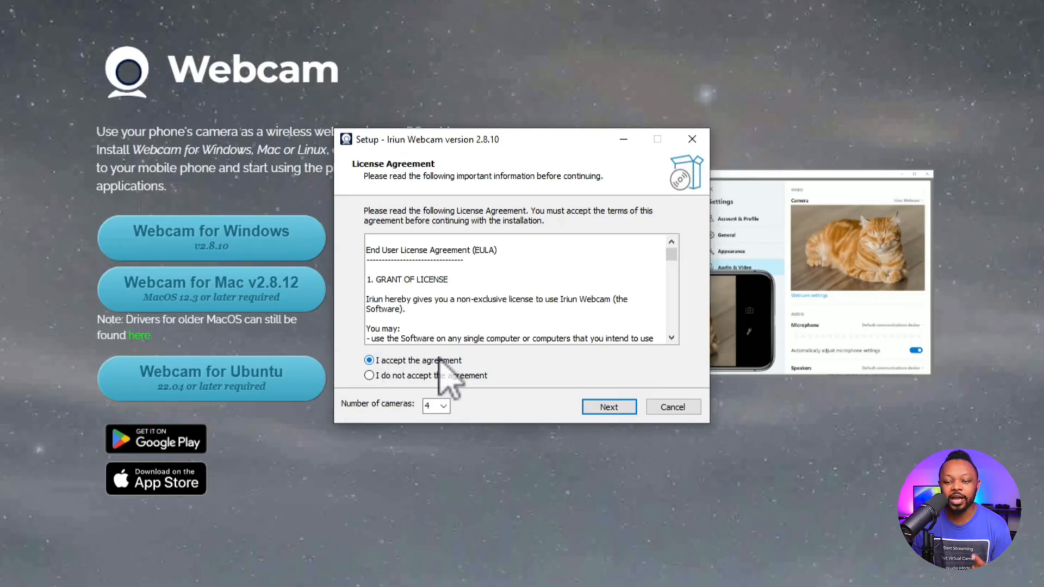
left_click(606, 407)
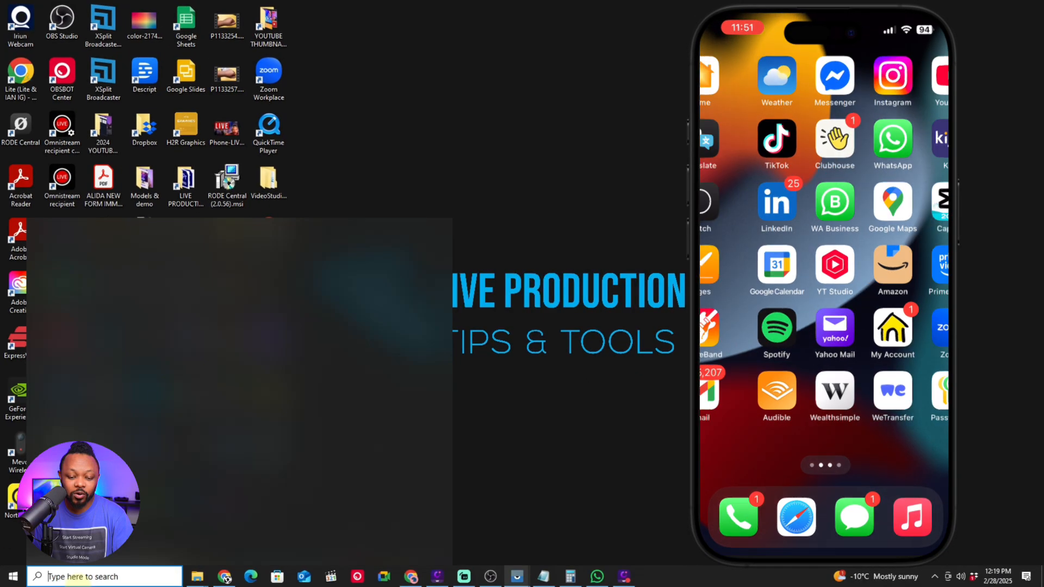
Launch Iriun Webcam from Windows search, showing the iPhone's live feed as Camera #2
left_click(103, 576)
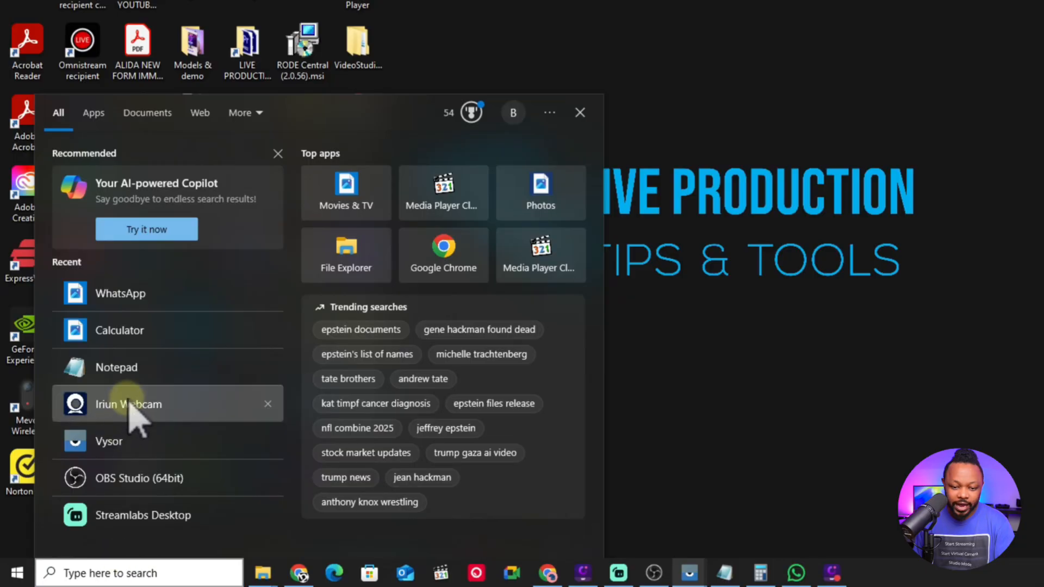
left_click(129, 404)
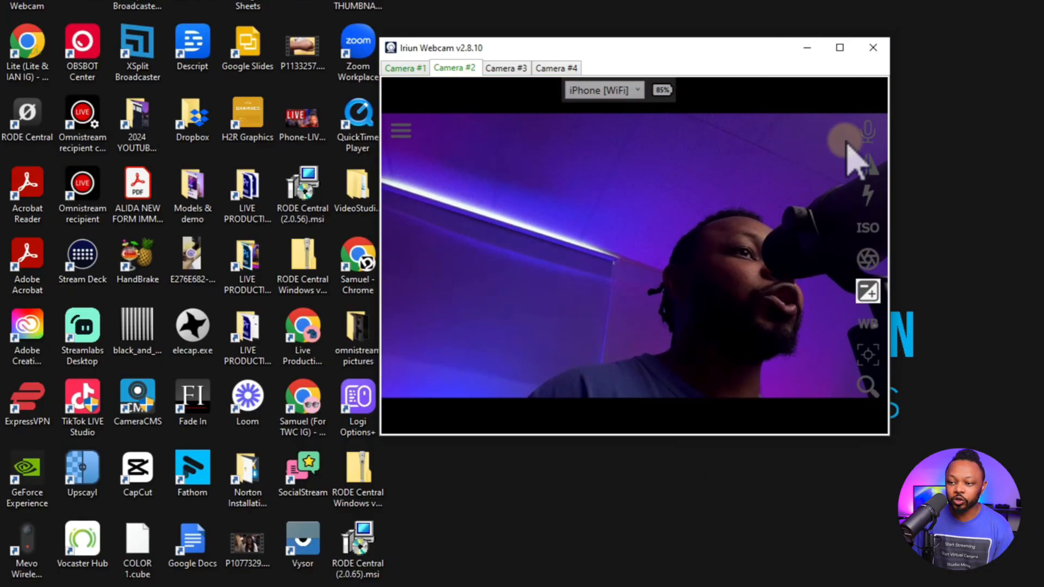
Switch the phone's Iriun stream from the front camera to the Back Camera
left_click(840, 46)
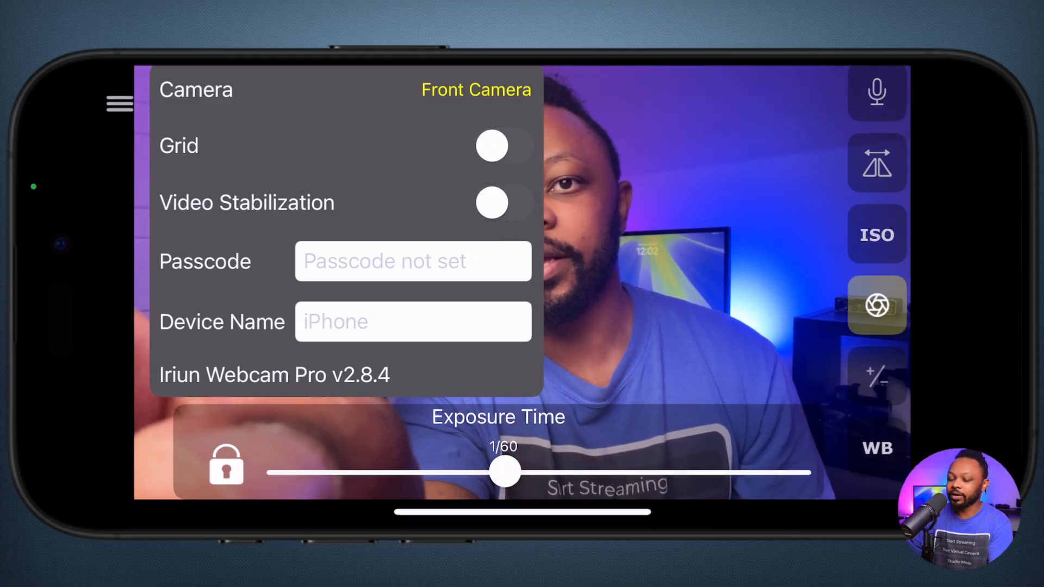
left_click(476, 89)
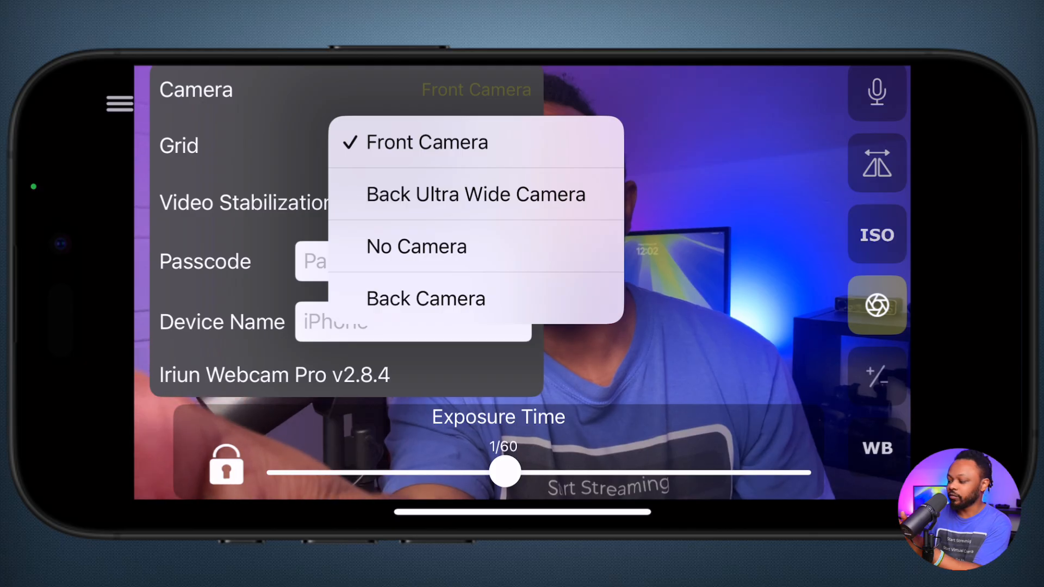
left_click(426, 298)
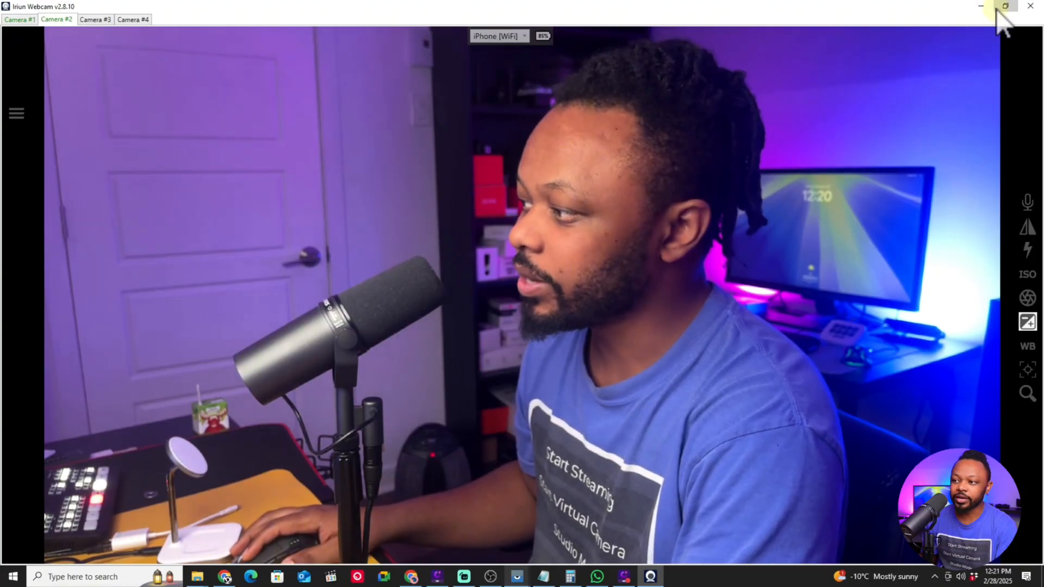
Maximize the Iriun Webcam window and confirm its settings show Back Camera at 1920 x 1080
left_click(1005, 7)
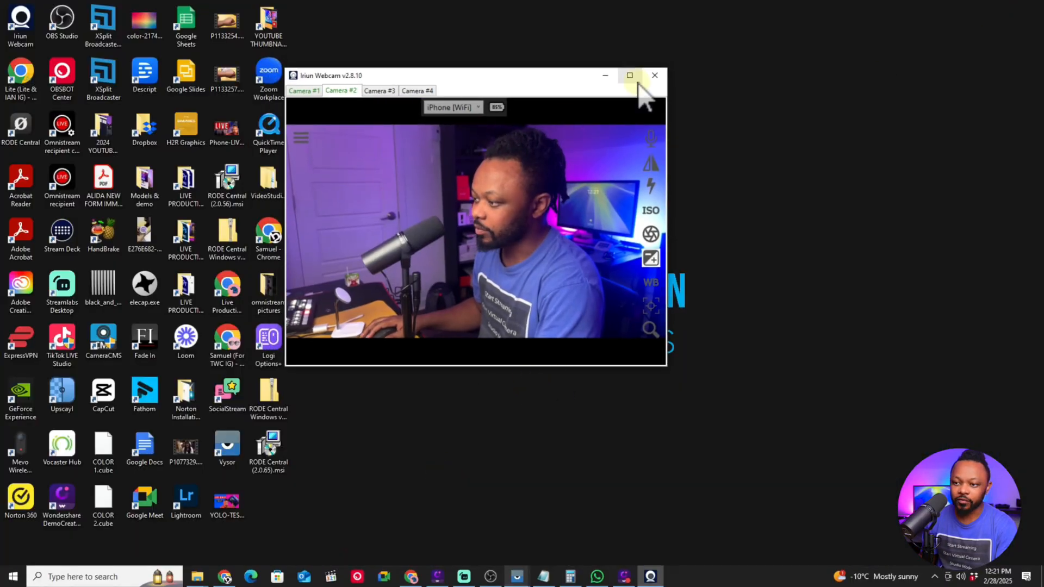
left_click(628, 75)
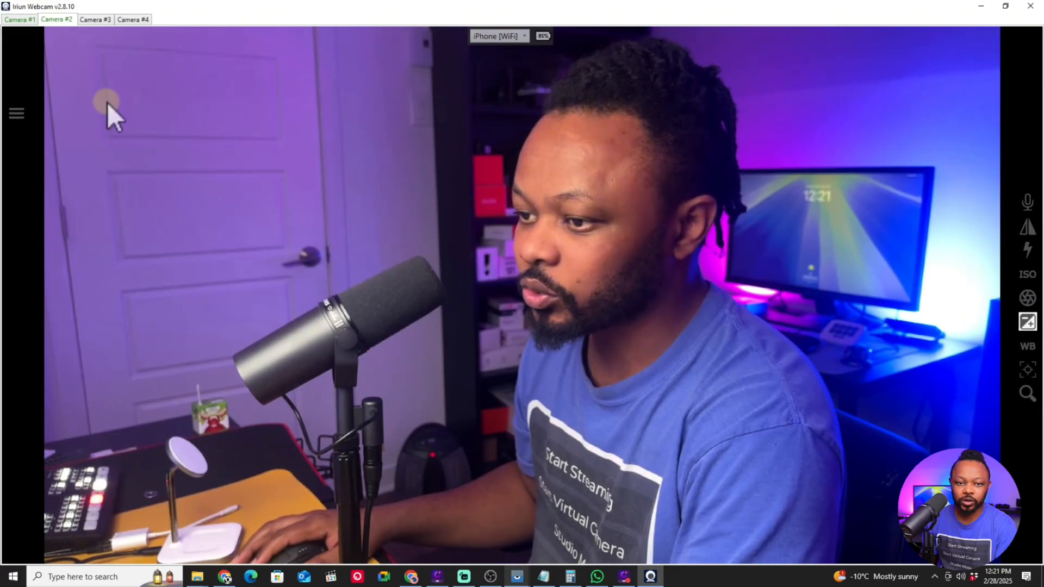
left_click(16, 112)
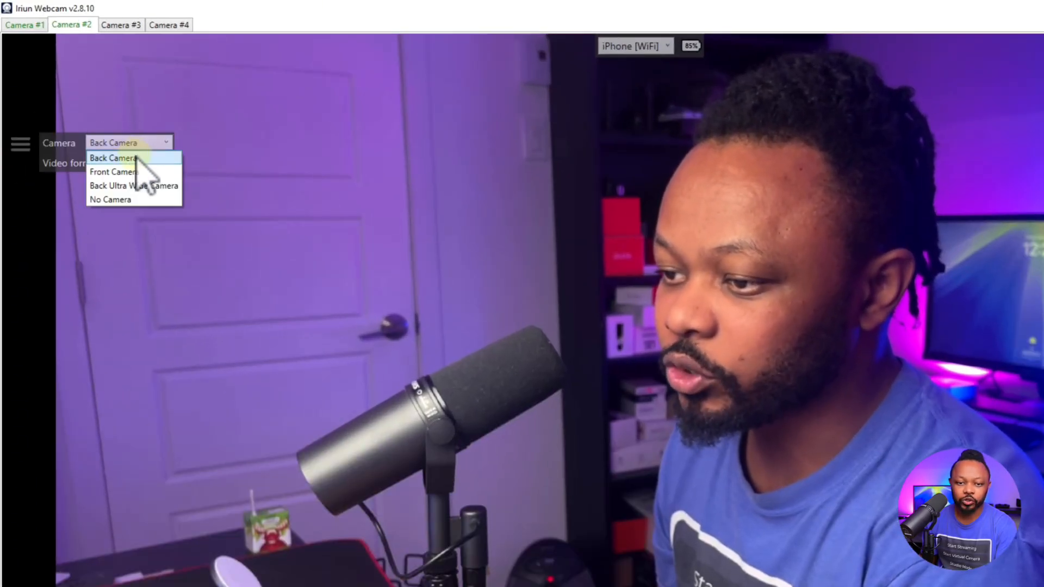
mouse_move(123, 172)
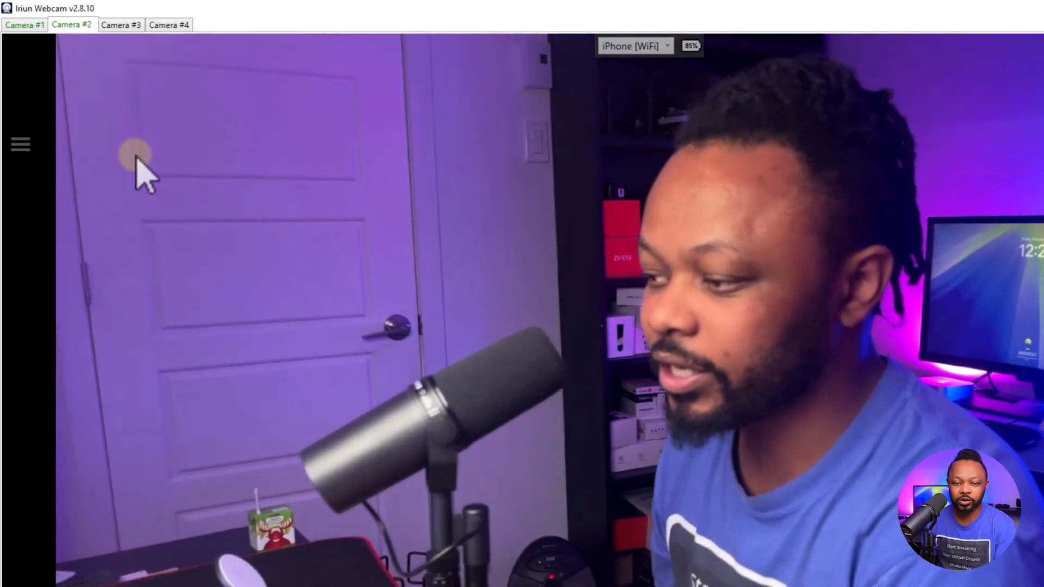
left_click(20, 144)
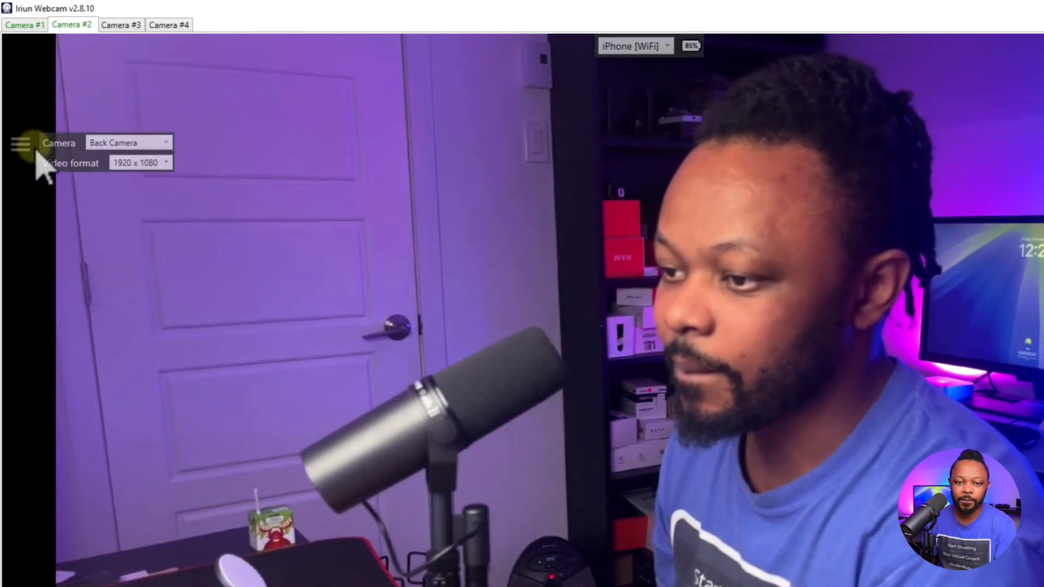
left_click(141, 162)
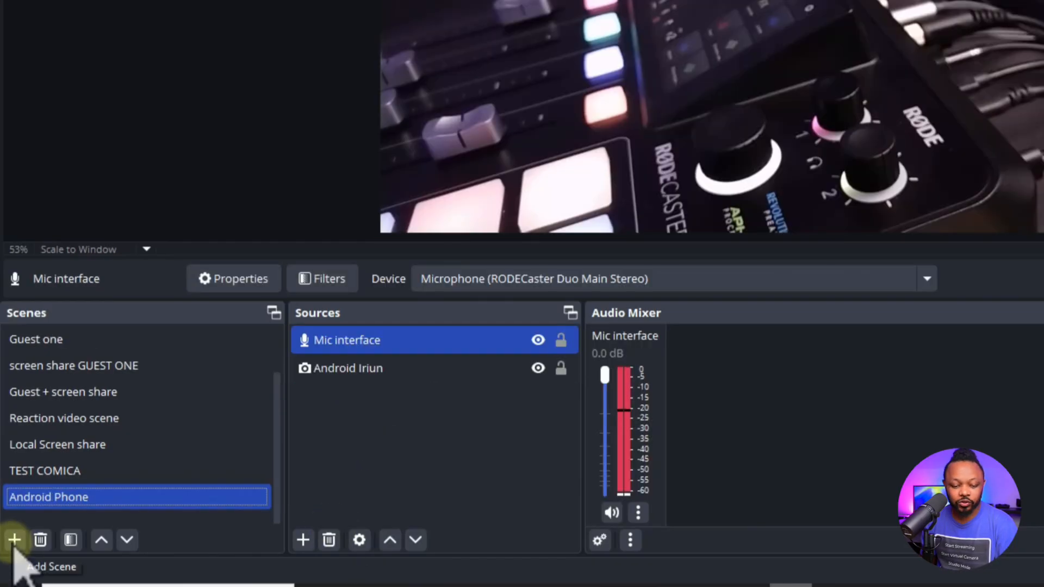
Add a new OBS scene named 'Iphone' below Android Phone
left_click(14, 541)
type("Iphone")
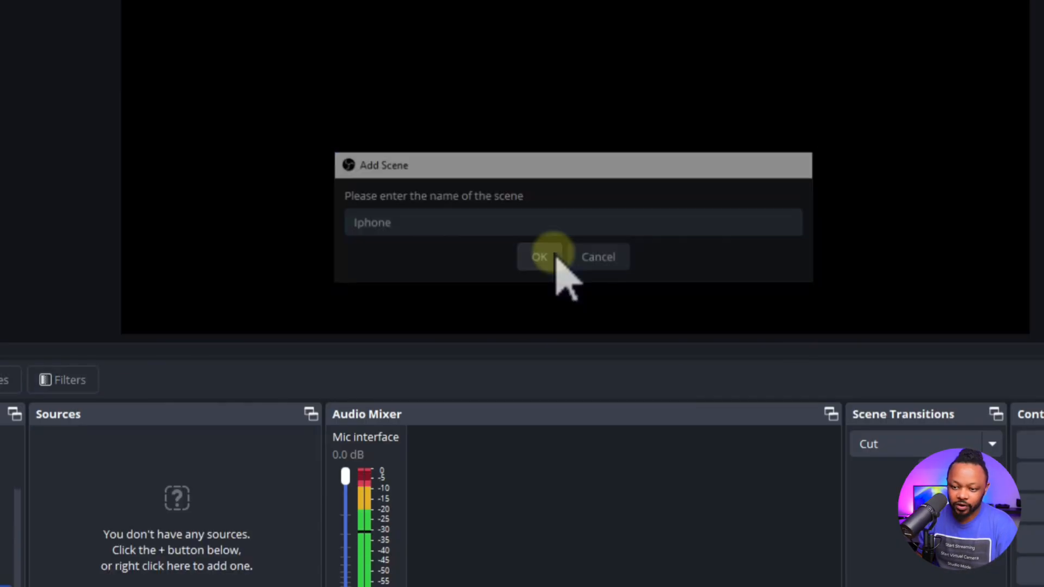
left_click(539, 256)
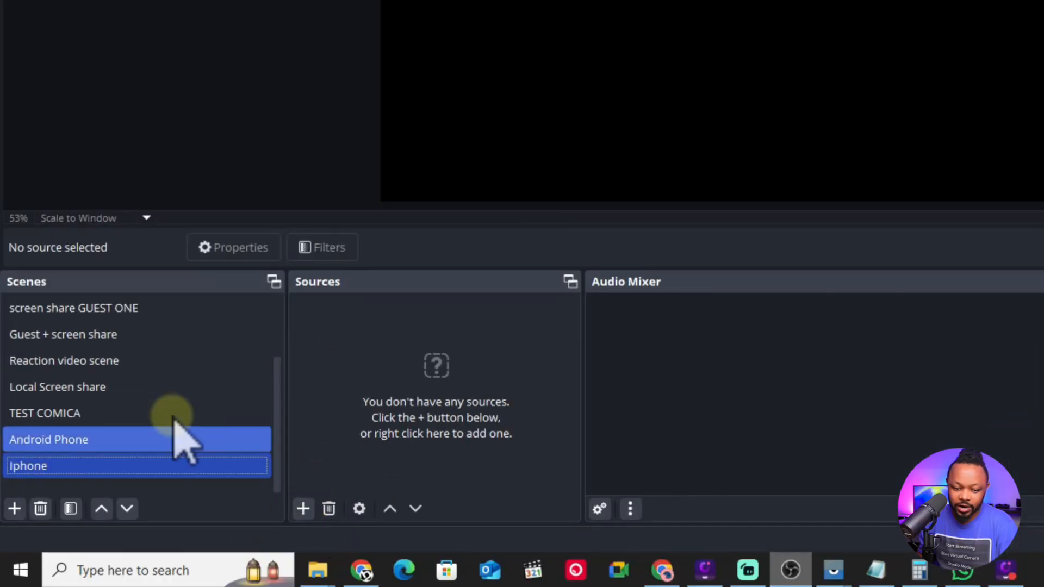
Add a Video Capture Device source named 'iphone camera' to the Iphone scene
left_click(303, 508)
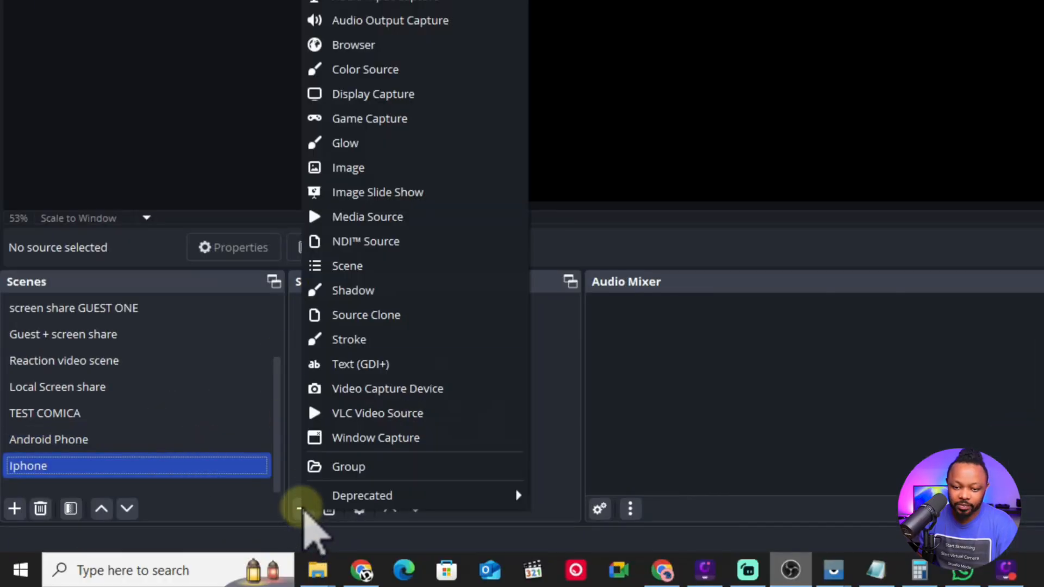
left_click(387, 388)
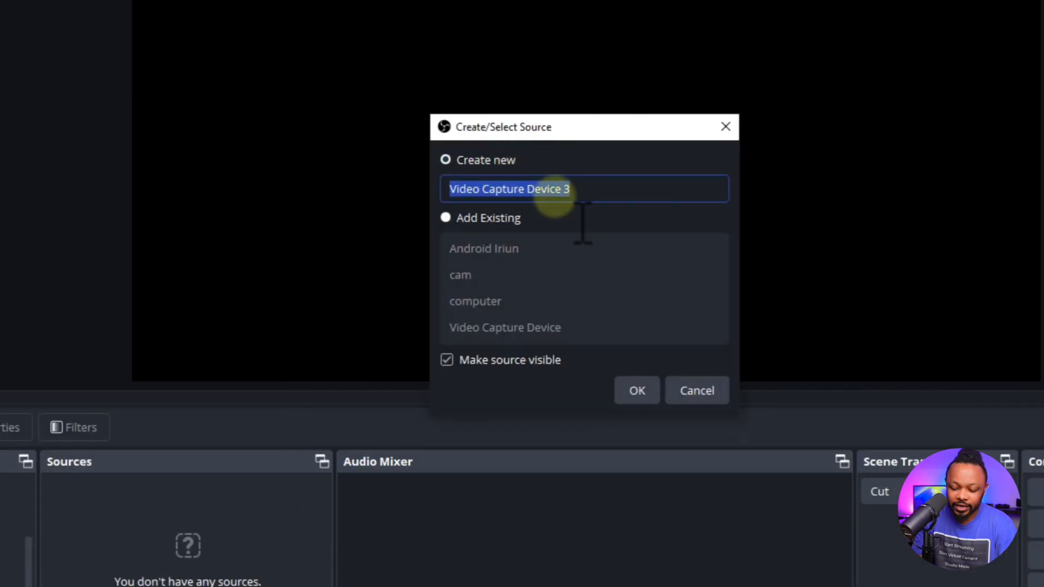
type("iph")
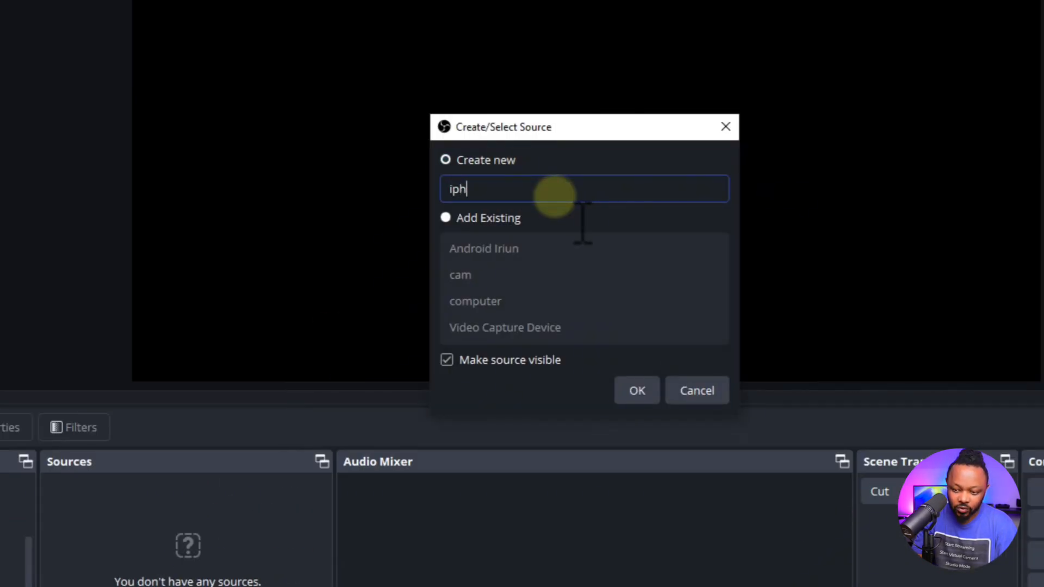
type("one came")
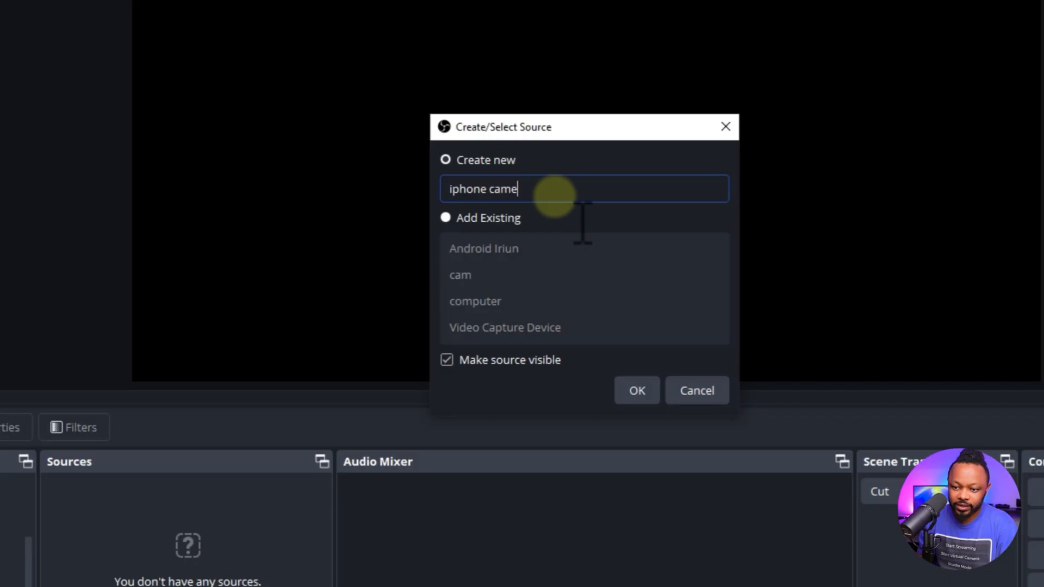
left_click(636, 390)
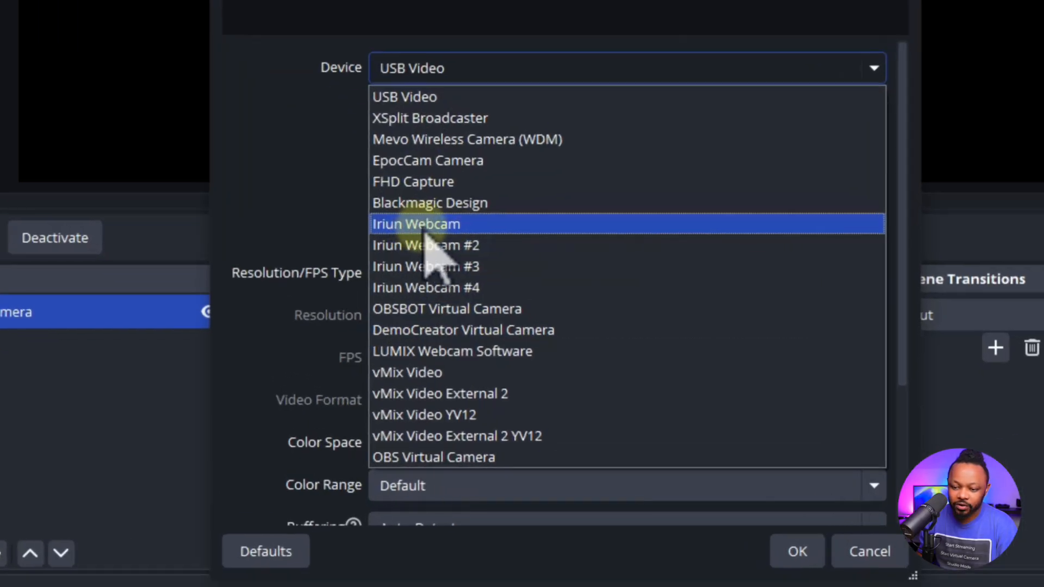
Set the iphone camera source's device to Iriun Webcam #2
left_click(417, 224)
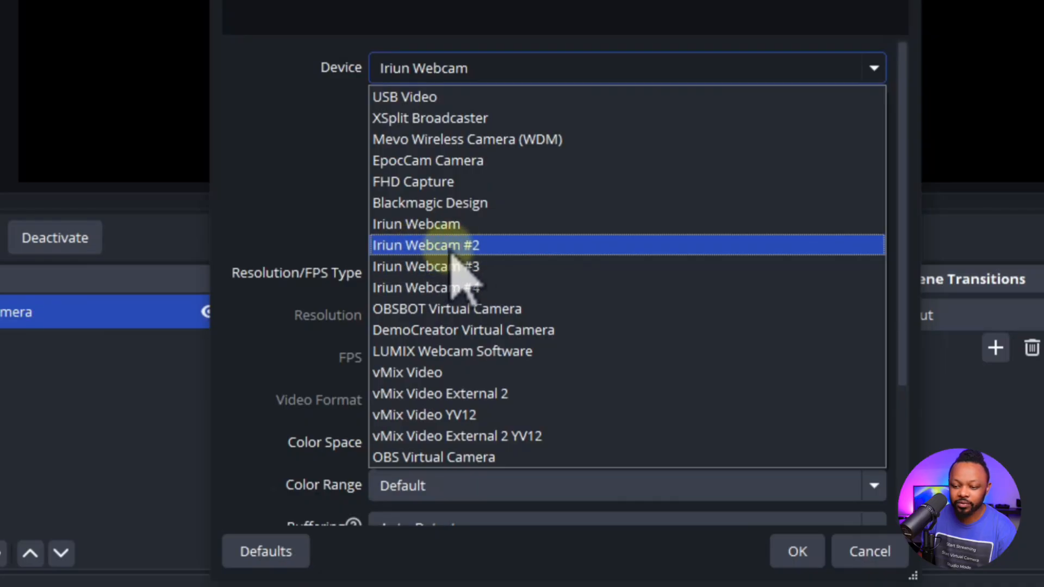
left_click(426, 245)
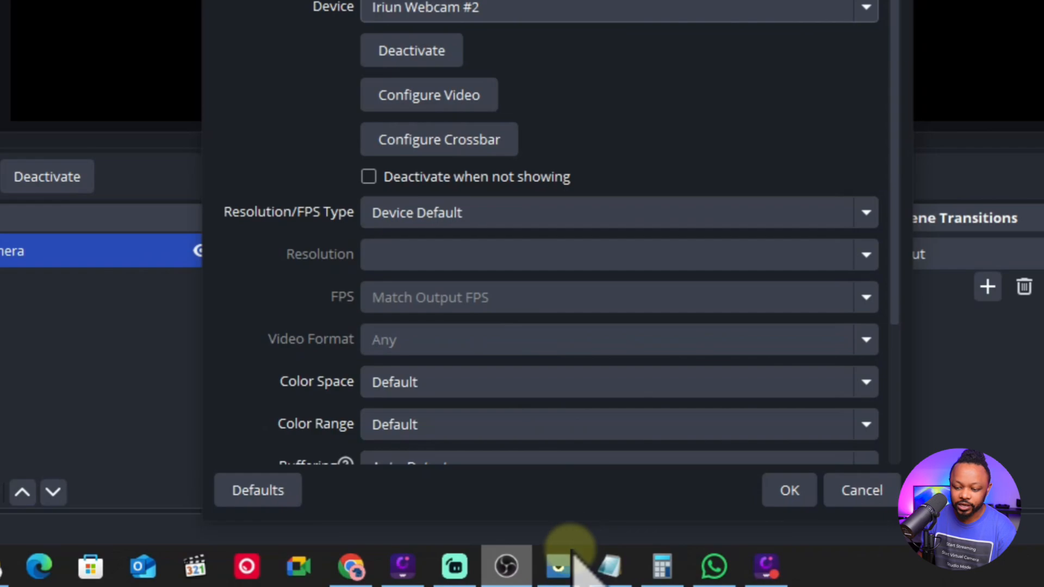
mouse_move(454, 566)
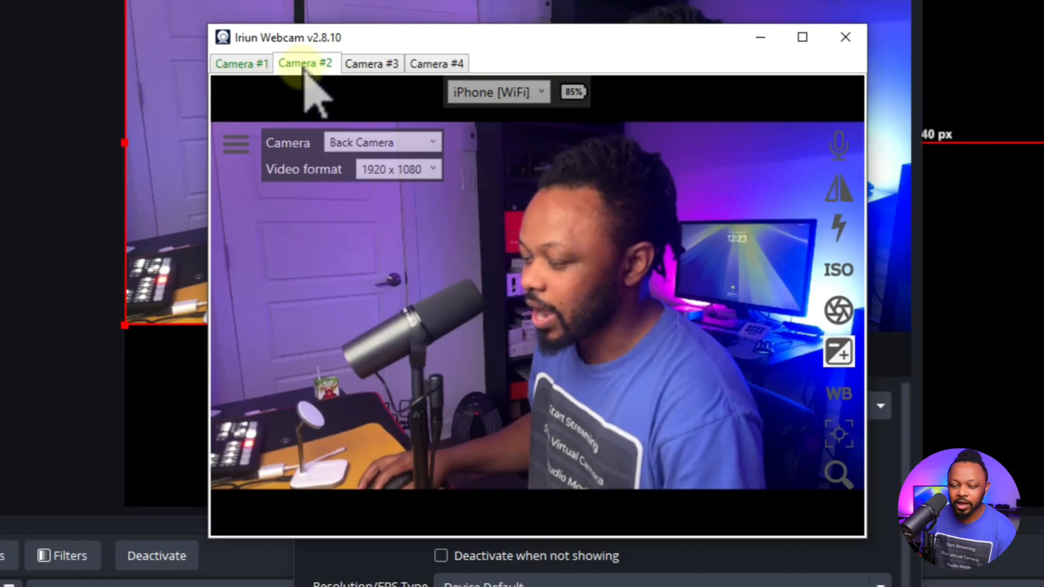
mouse_move(759, 59)
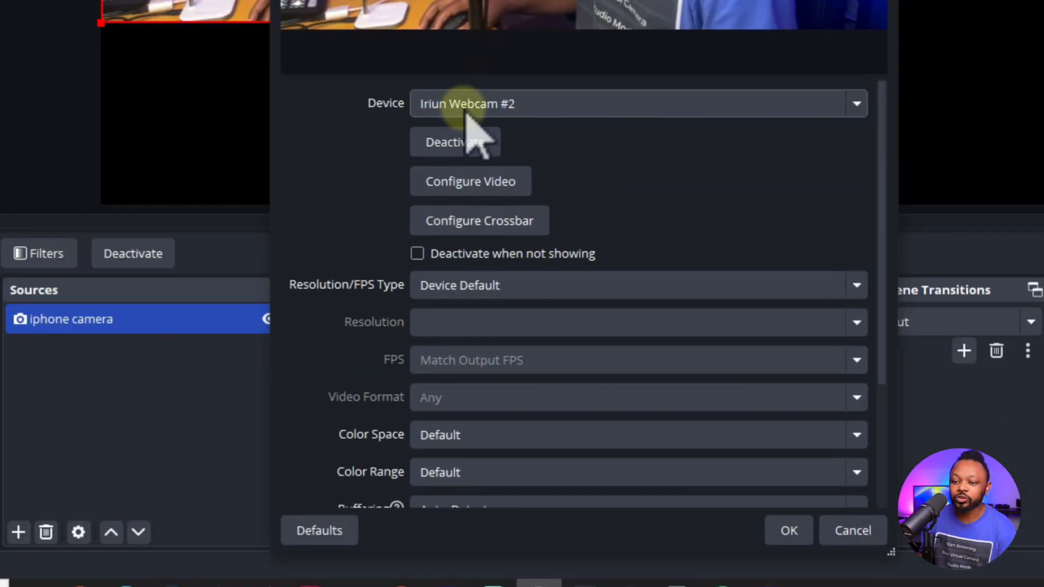
mouse_move(520, 141)
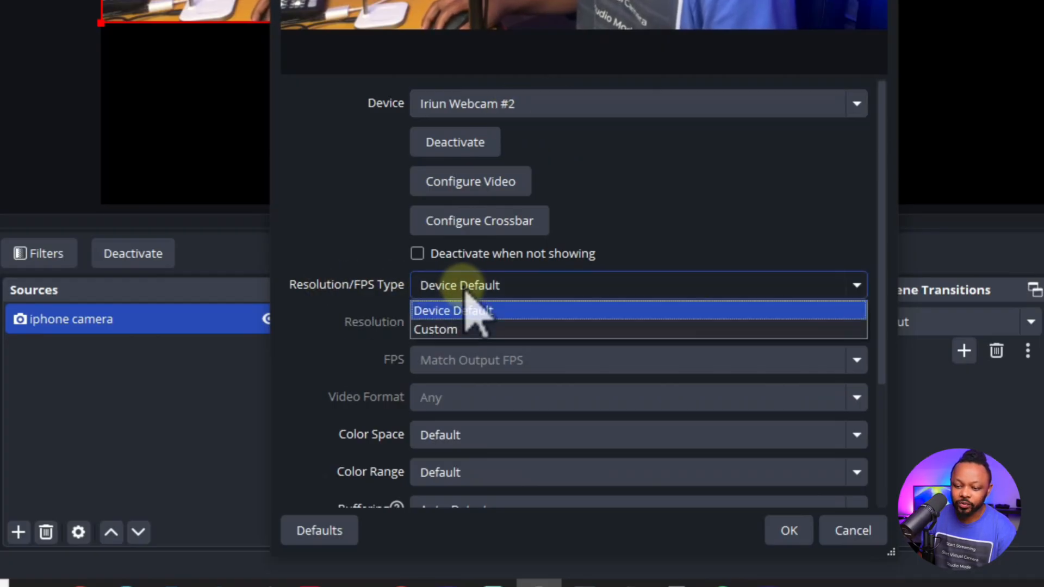
Give the iphone camera source a custom 1920x1080 resolution at 30 FPS
left_click(435, 328)
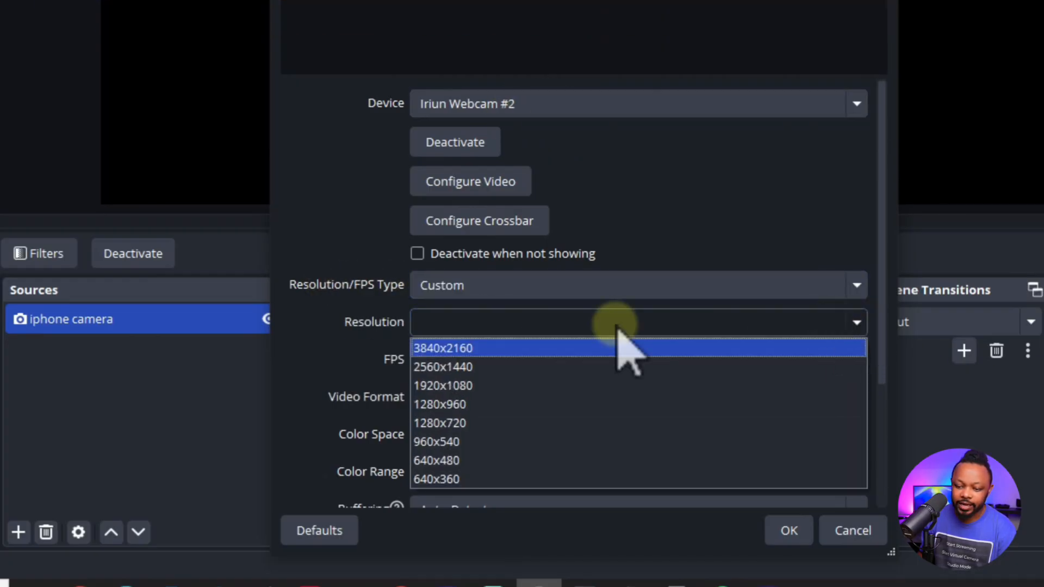
mouse_move(455, 404)
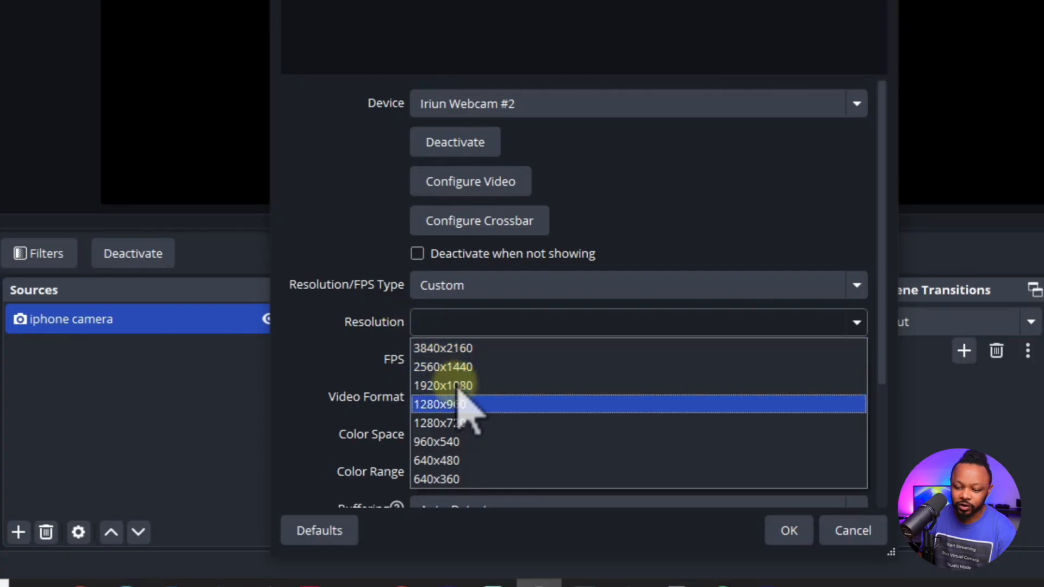
mouse_move(452, 423)
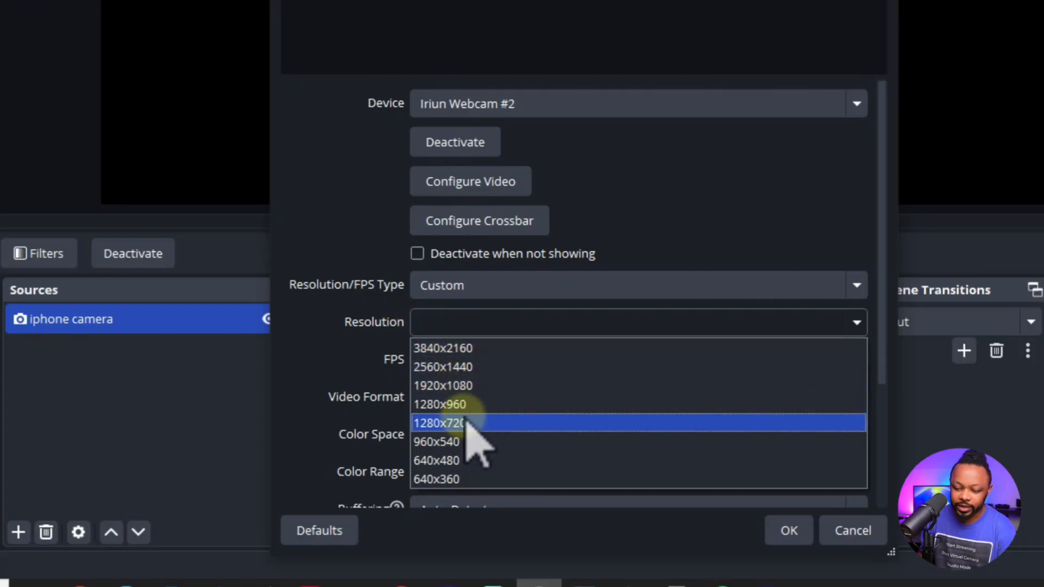
left_click(443, 385)
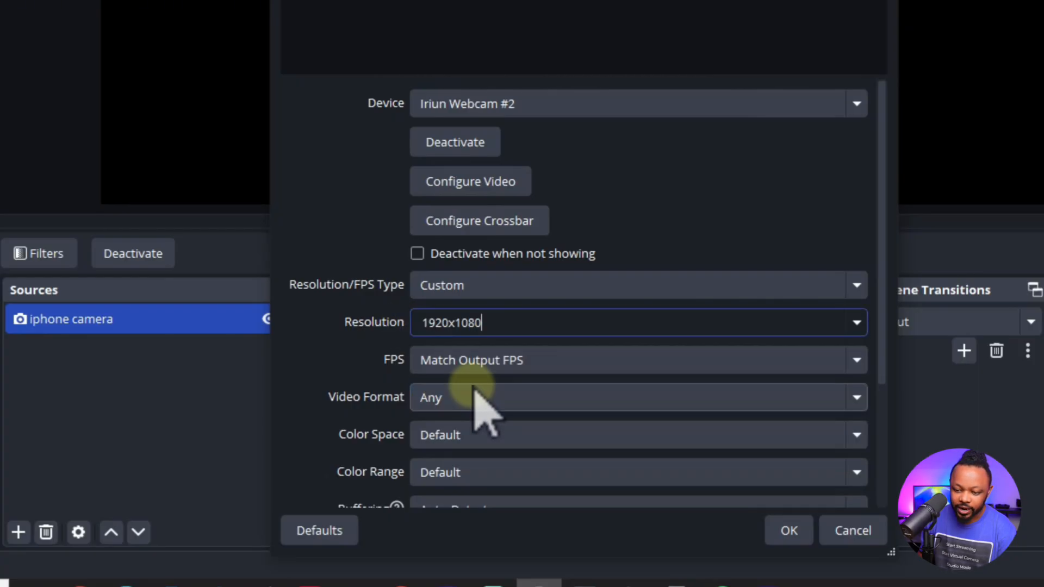
left_click(638, 359)
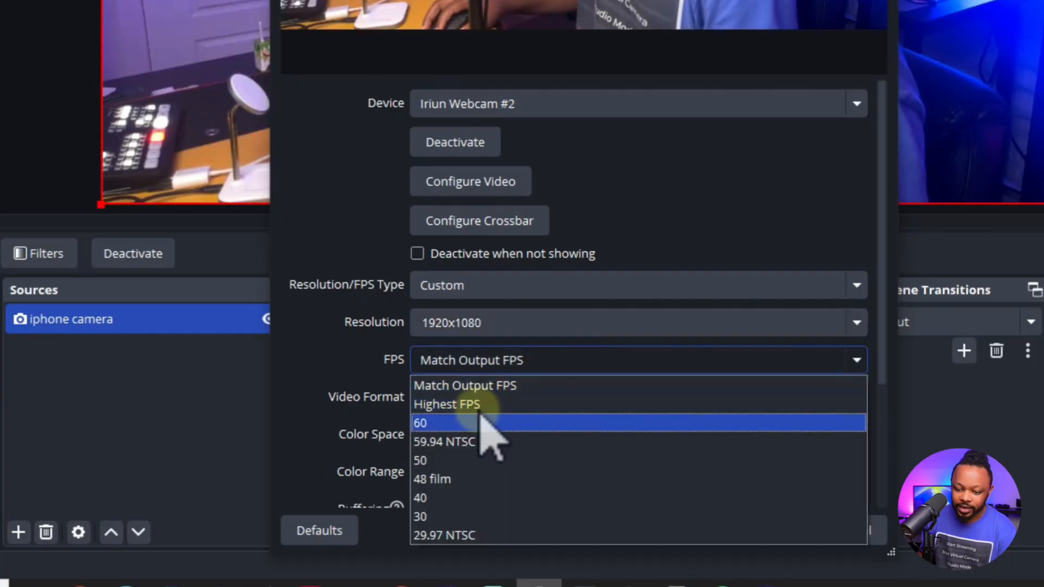
left_click(419, 515)
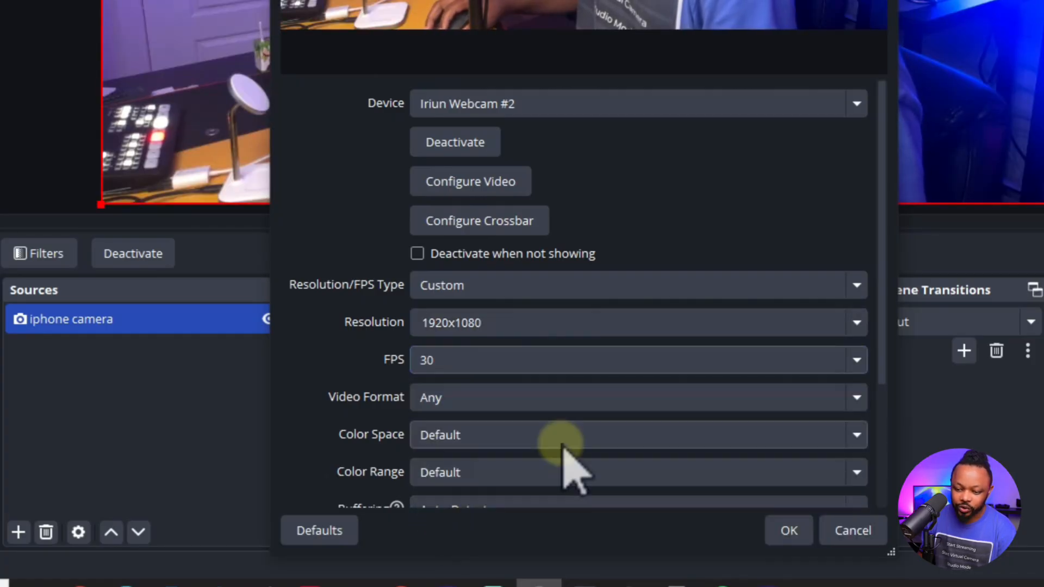
scroll("down", 3)
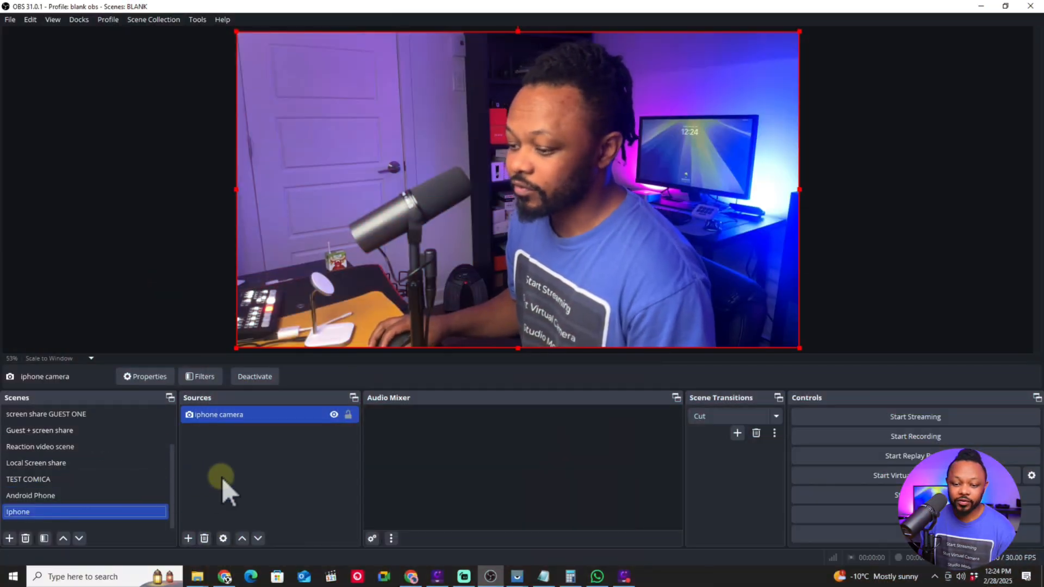
Add an Audio Input Capture source named 'Microphone' to the Iphone scene
left_click(188, 538)
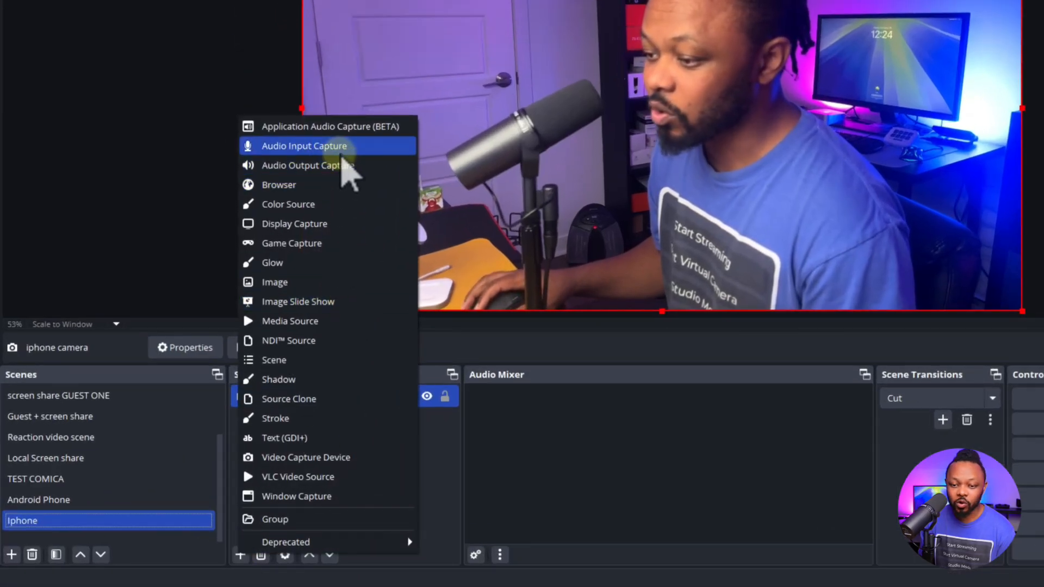
left_click(305, 146)
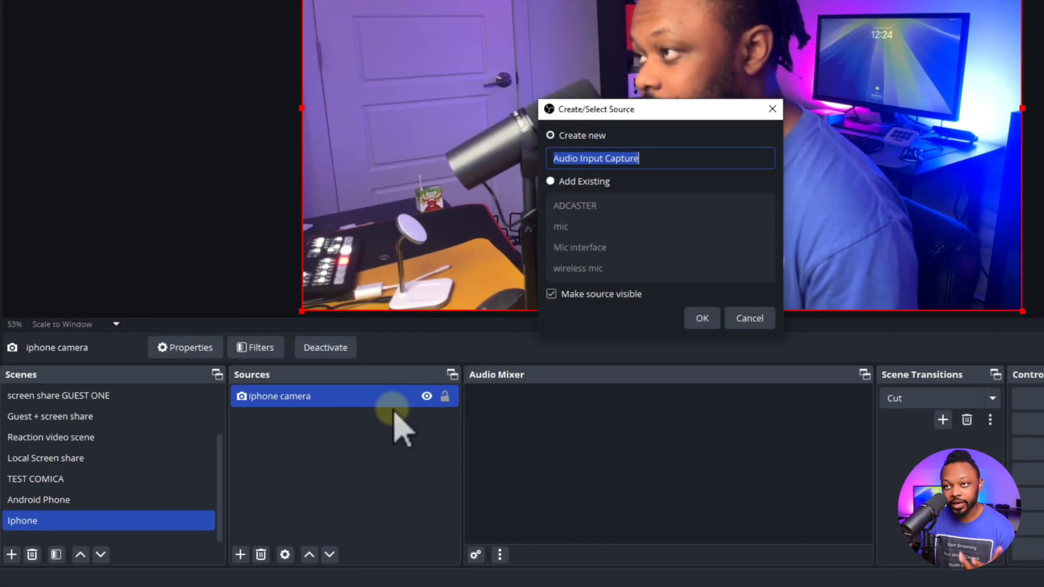
left_click(749, 318)
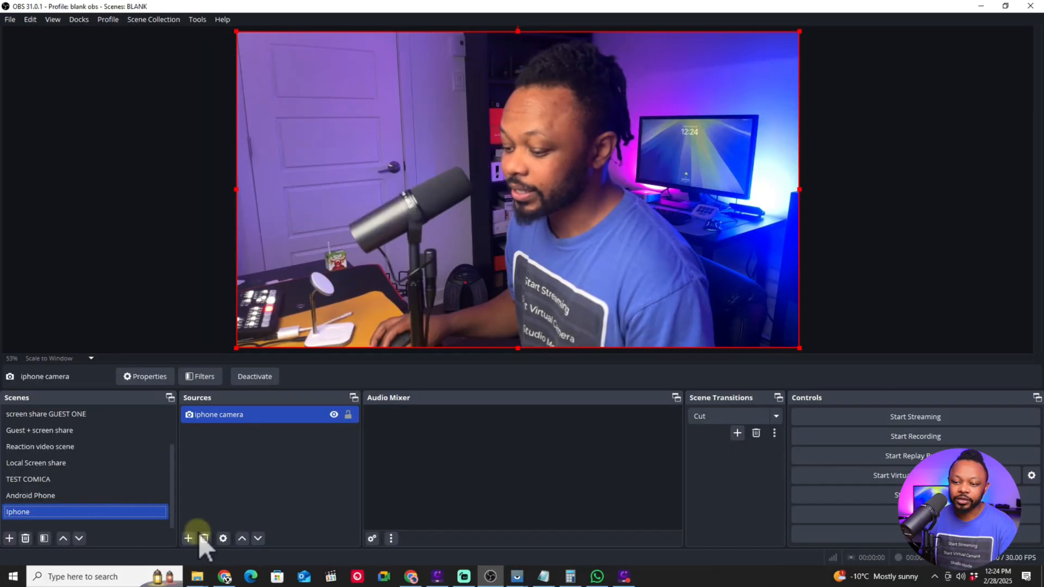
left_click(188, 539)
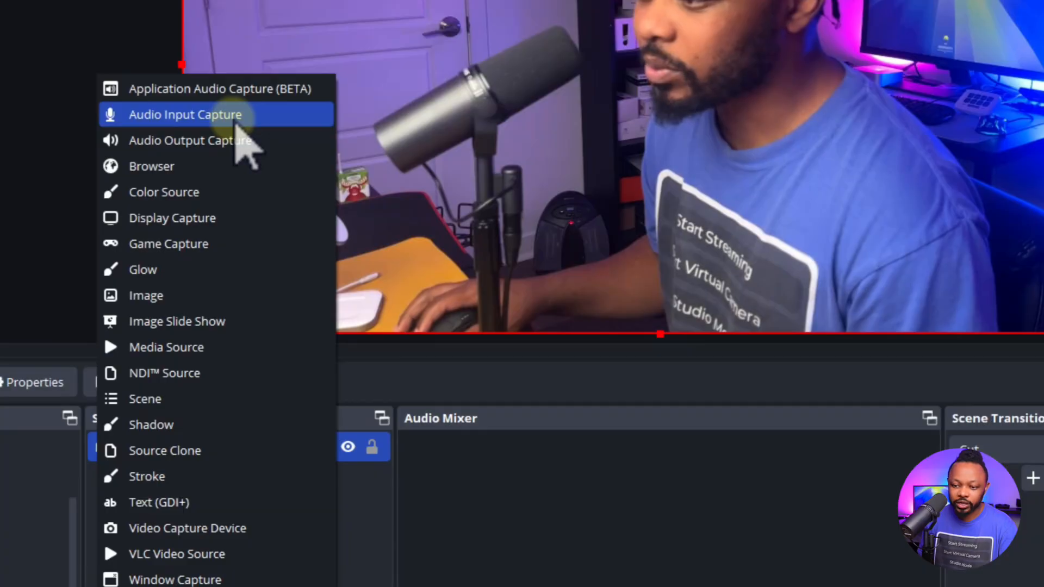
left_click(185, 114)
type("Microphone")
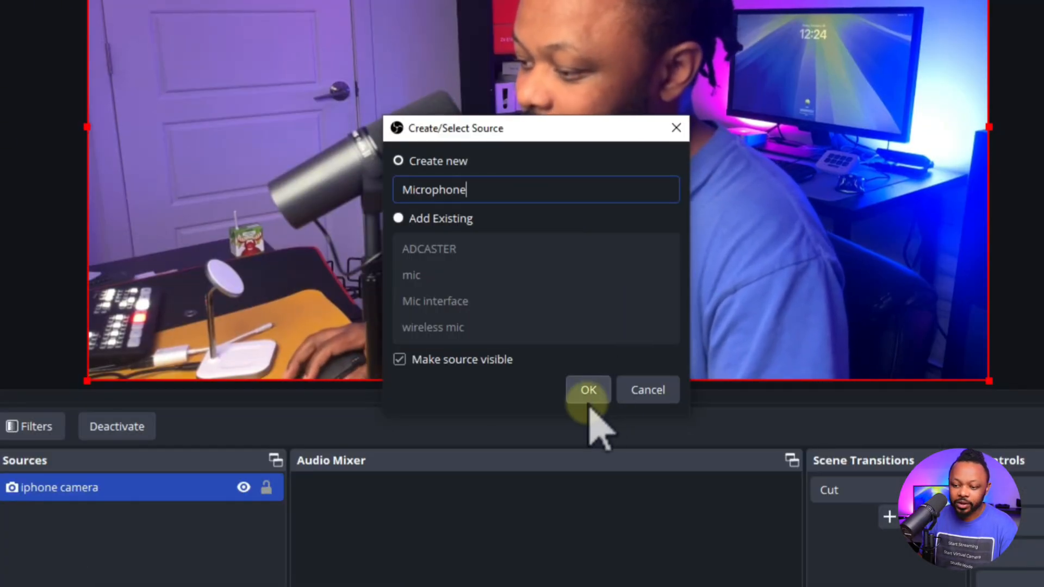
left_click(587, 389)
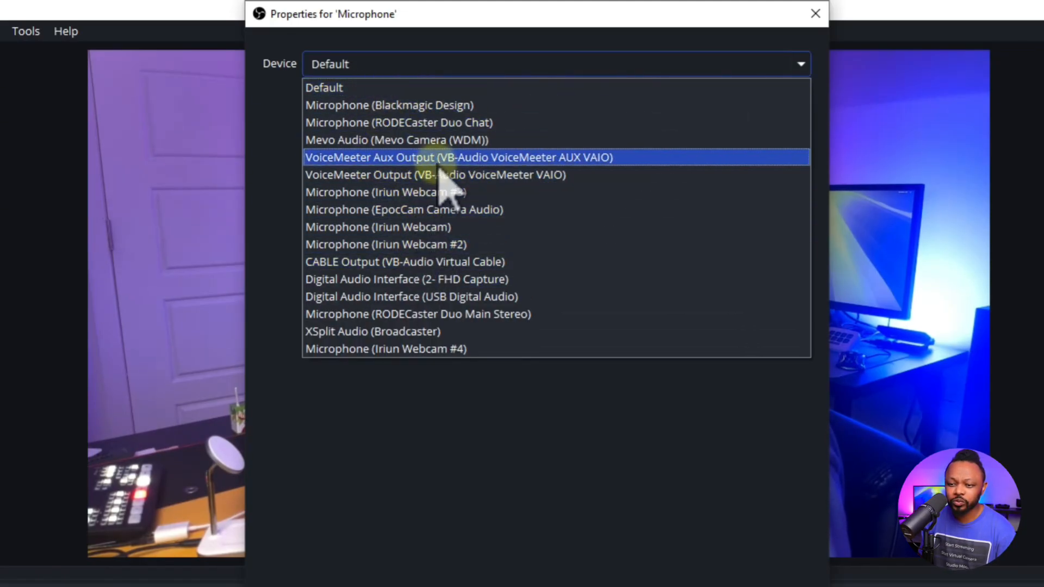
mouse_move(439, 279)
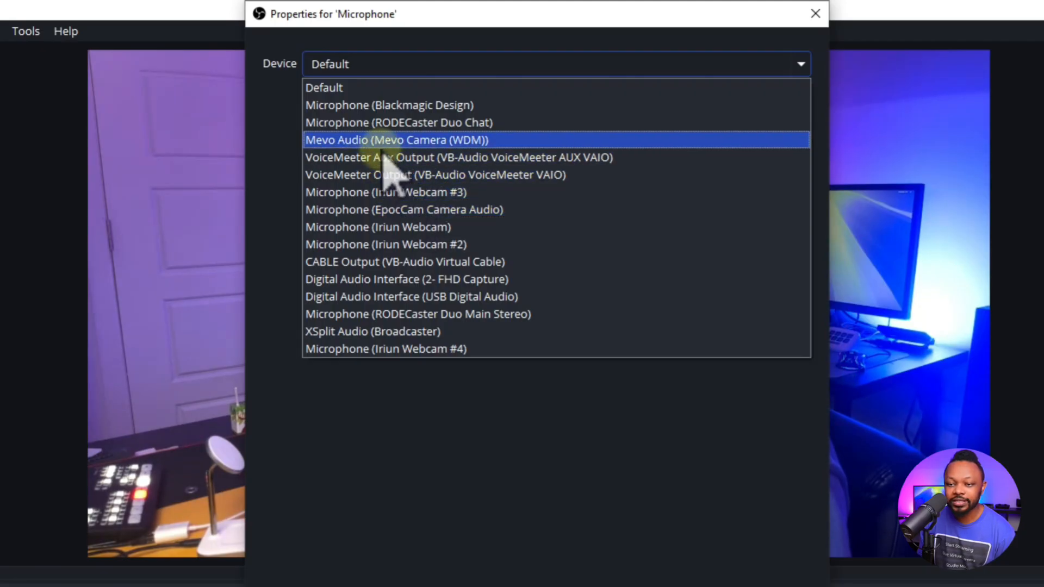
mouse_move(376, 209)
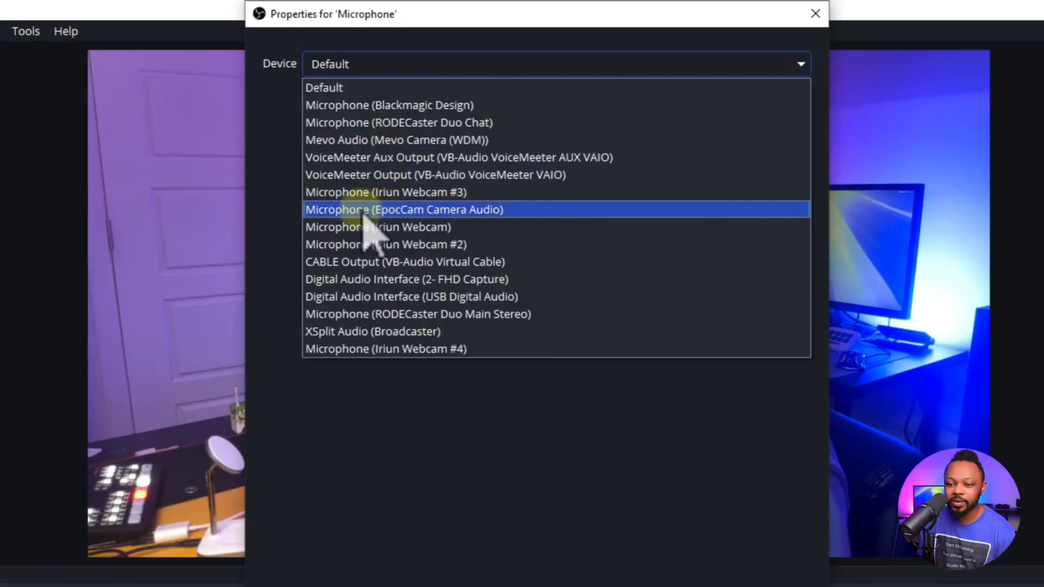
mouse_move(385, 244)
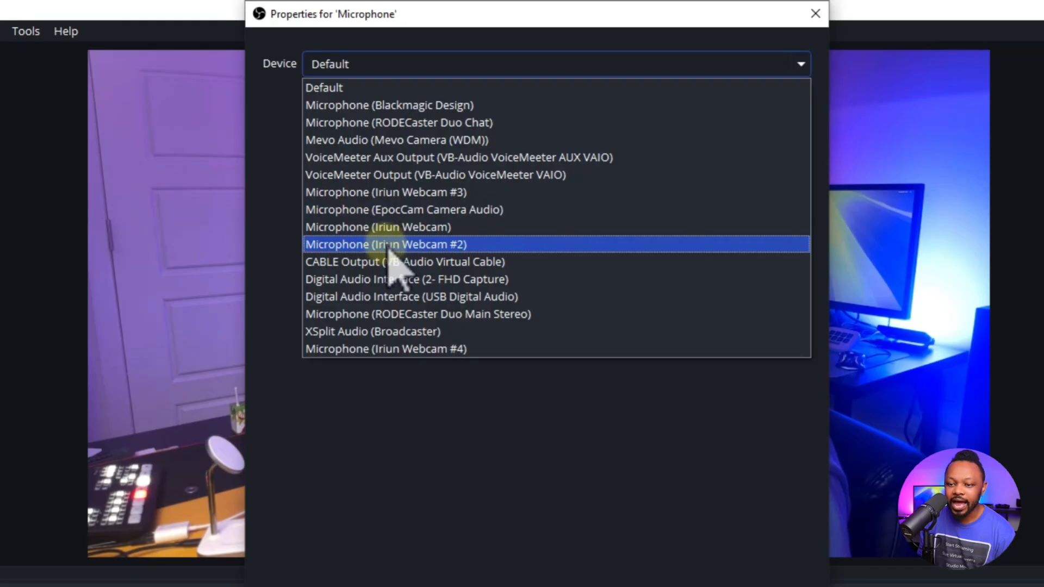
mouse_move(422, 266)
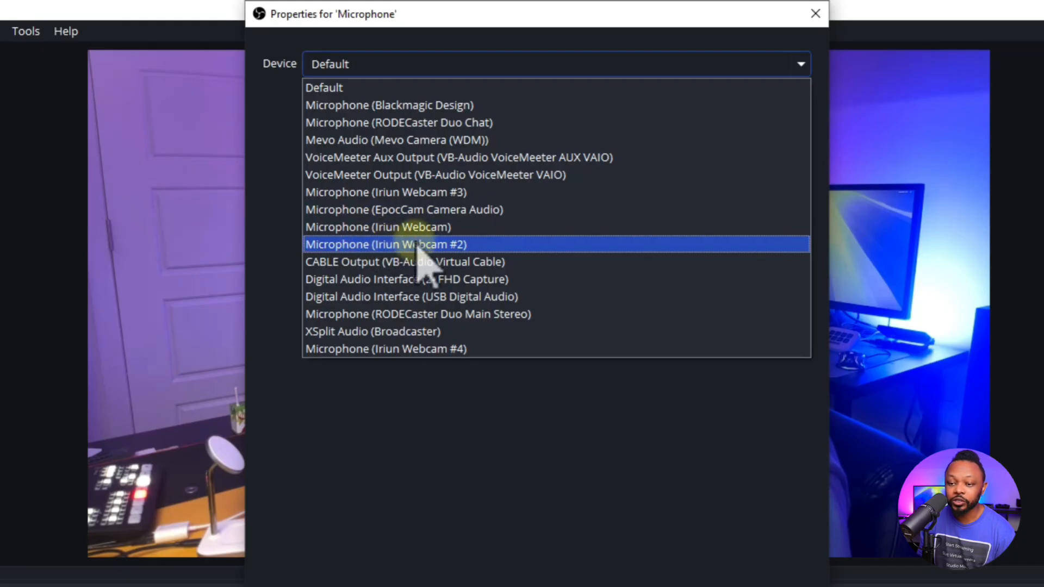
Set the Microphone source's device to Microphone (Iriun Webcam #2) and confirm
left_click(385, 243)
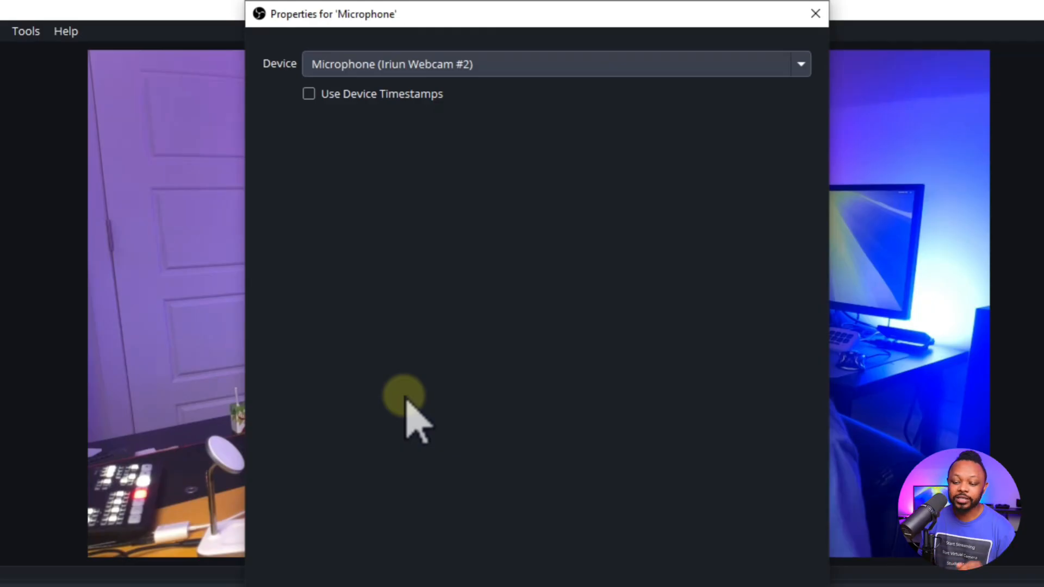
left_click(814, 13)
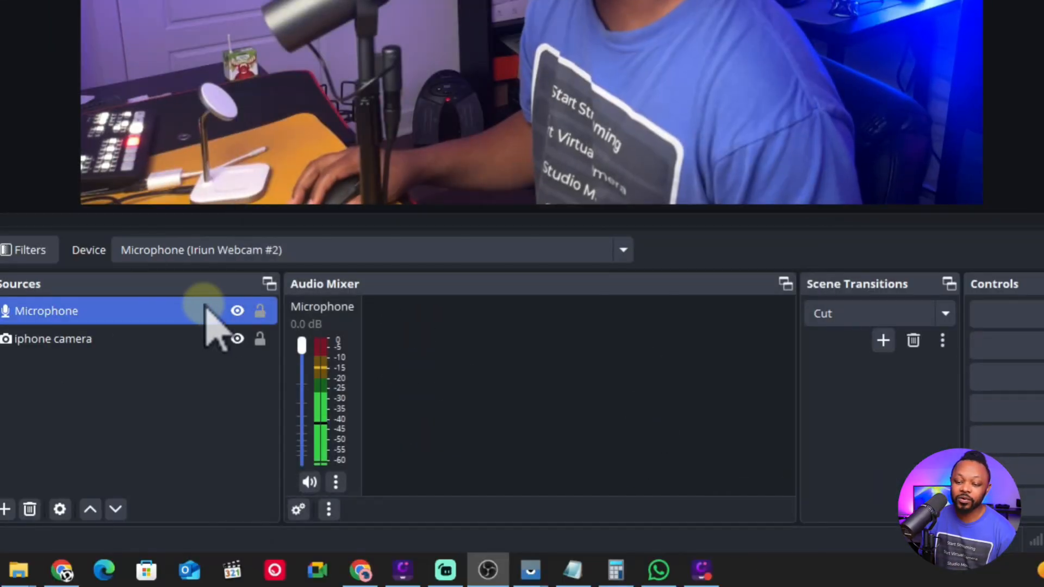